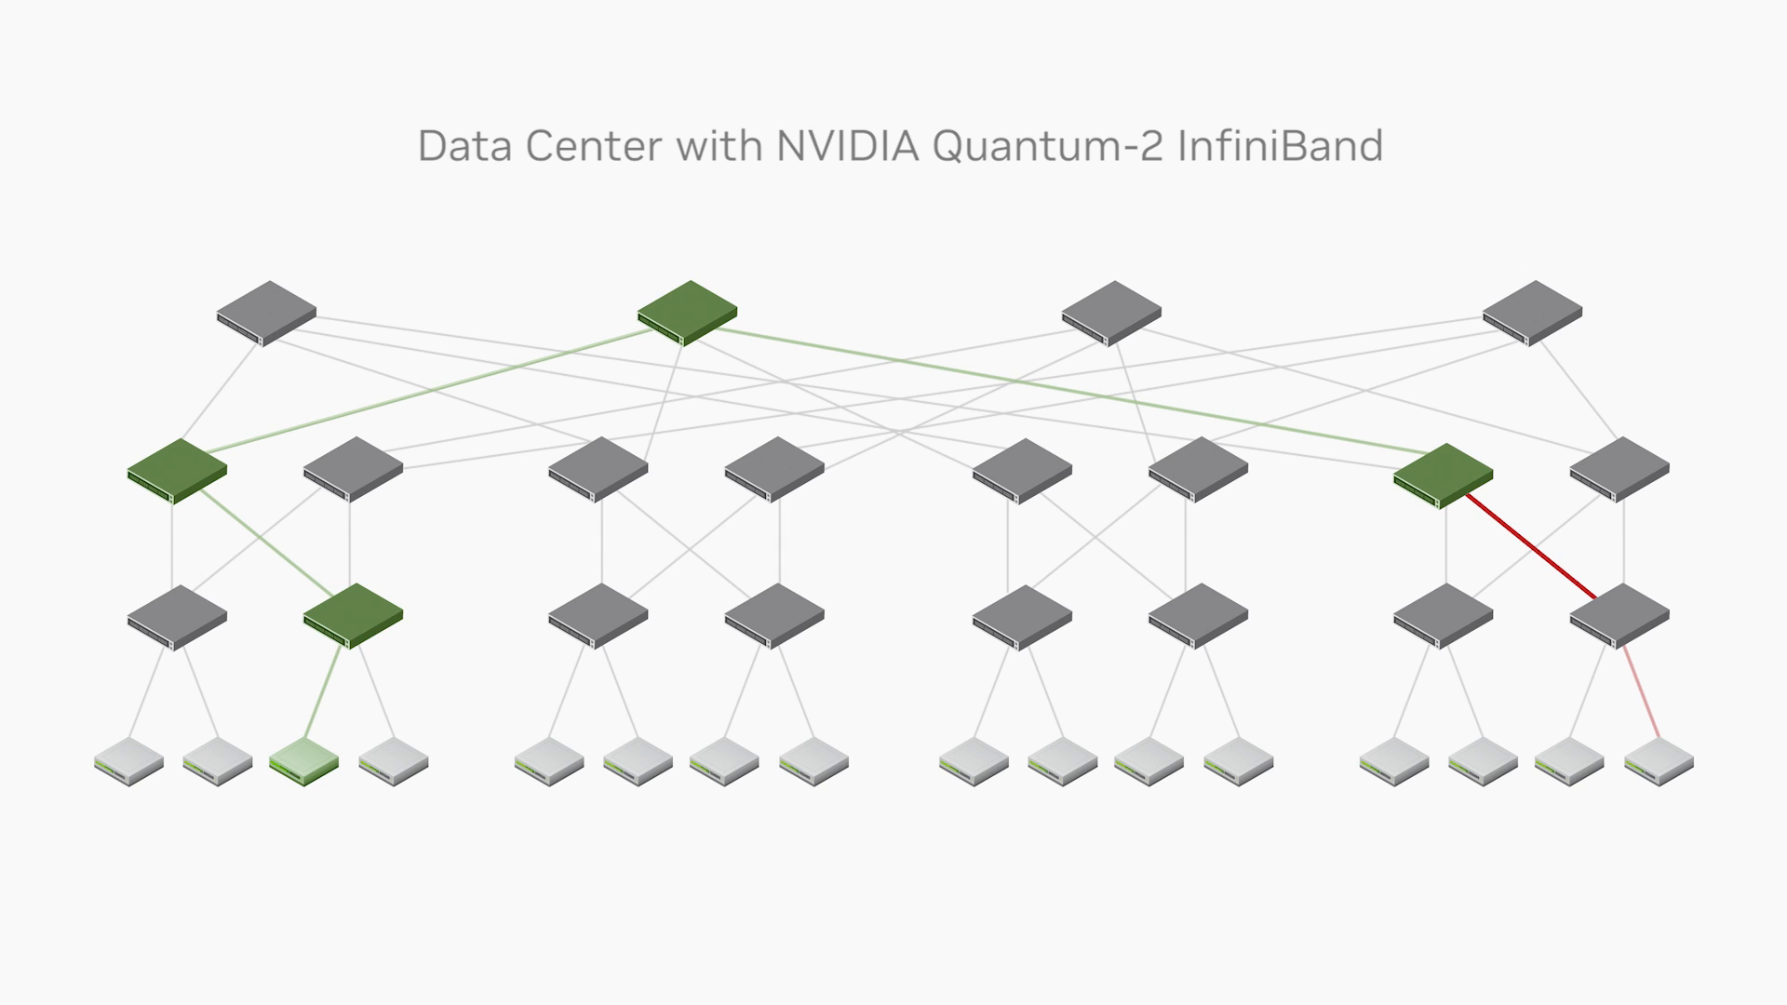
Let the animation run until the switch on the failed red link turns purple.
left_click(1441, 481)
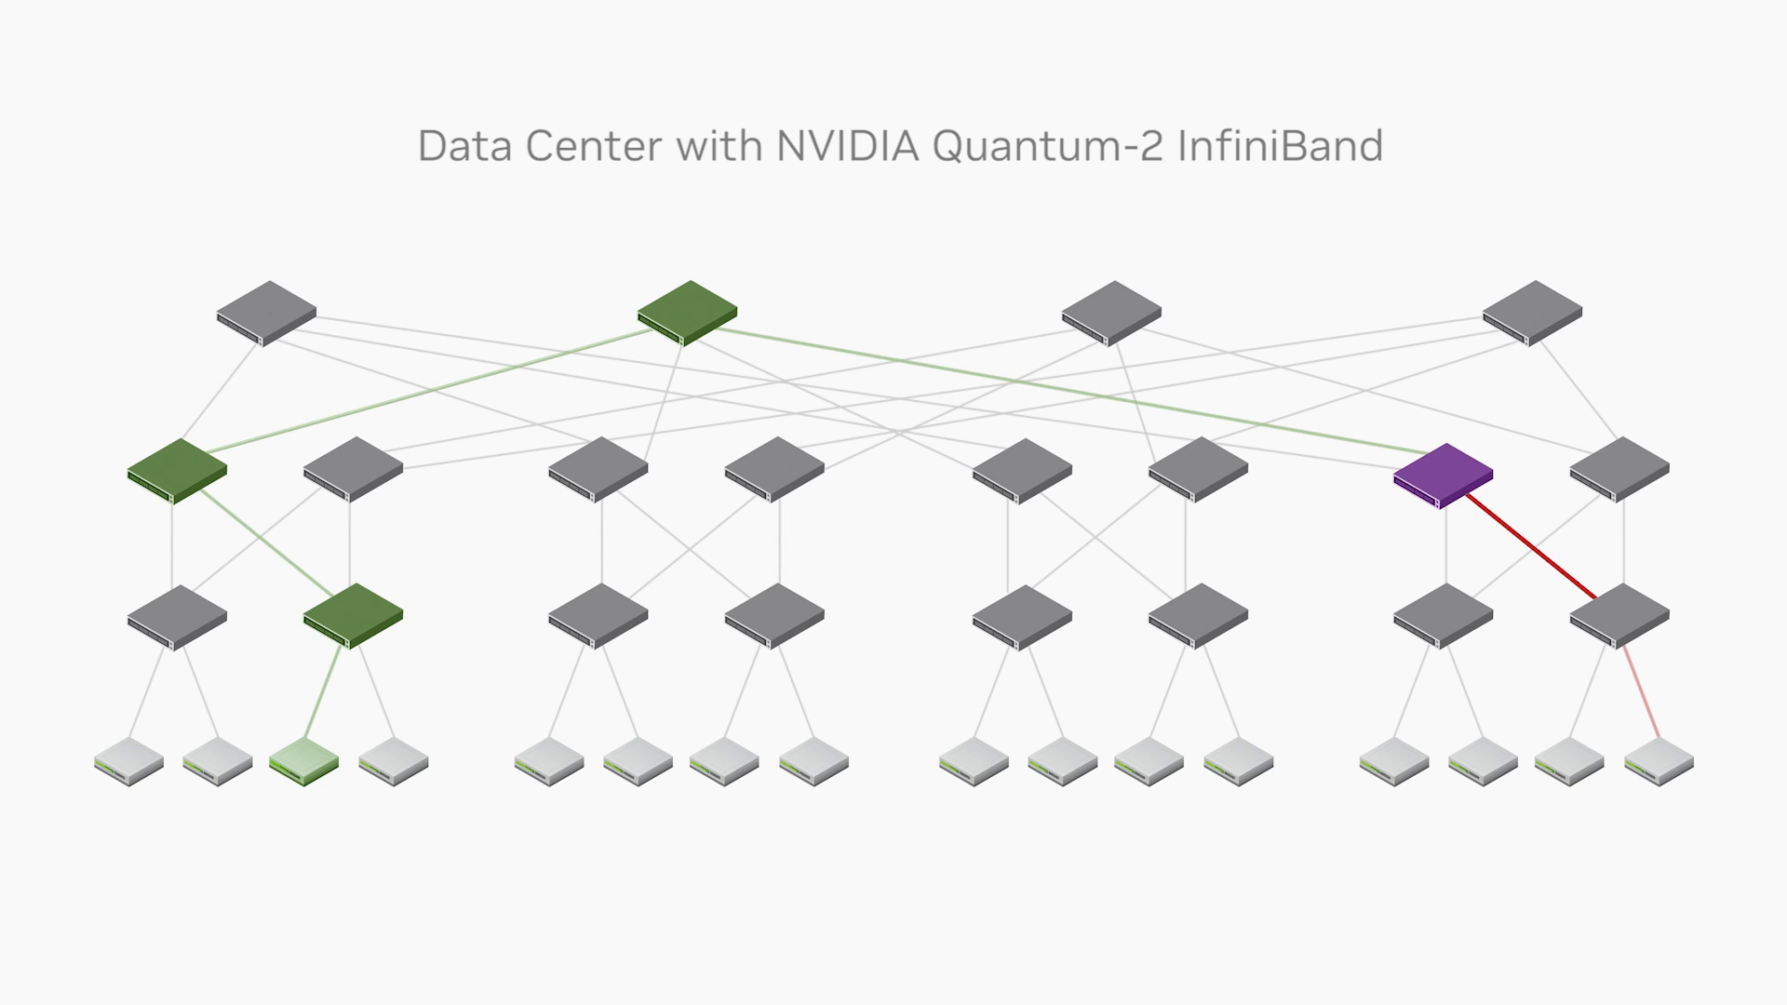